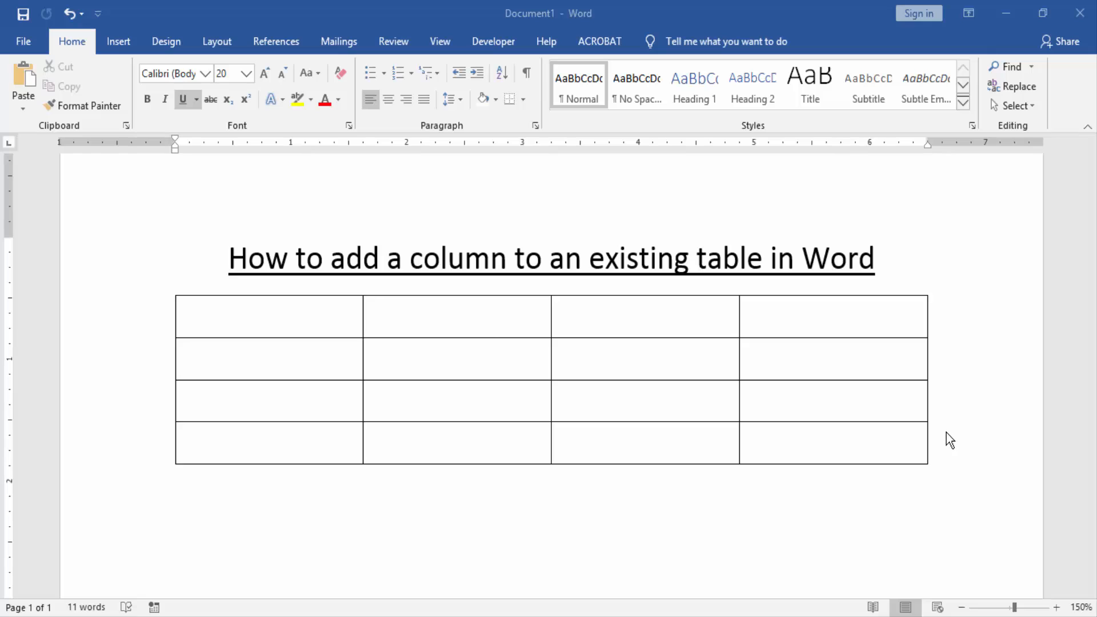
{"action": "mouse_move", "coordinate": [942, 441]}
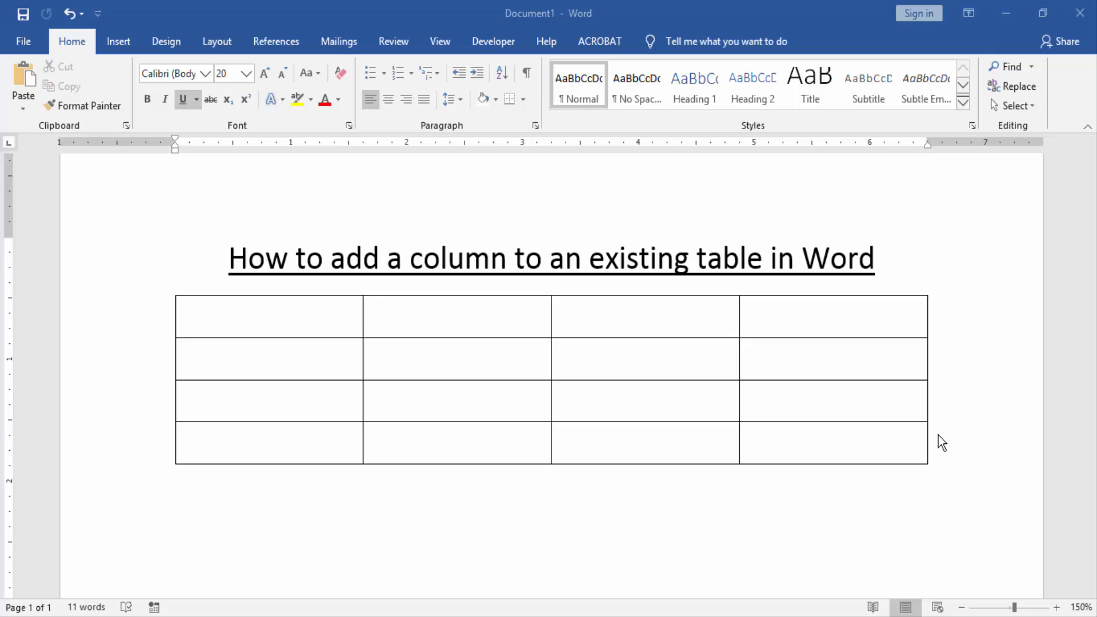
{"action": "mouse_move", "coordinate": [936, 445]}
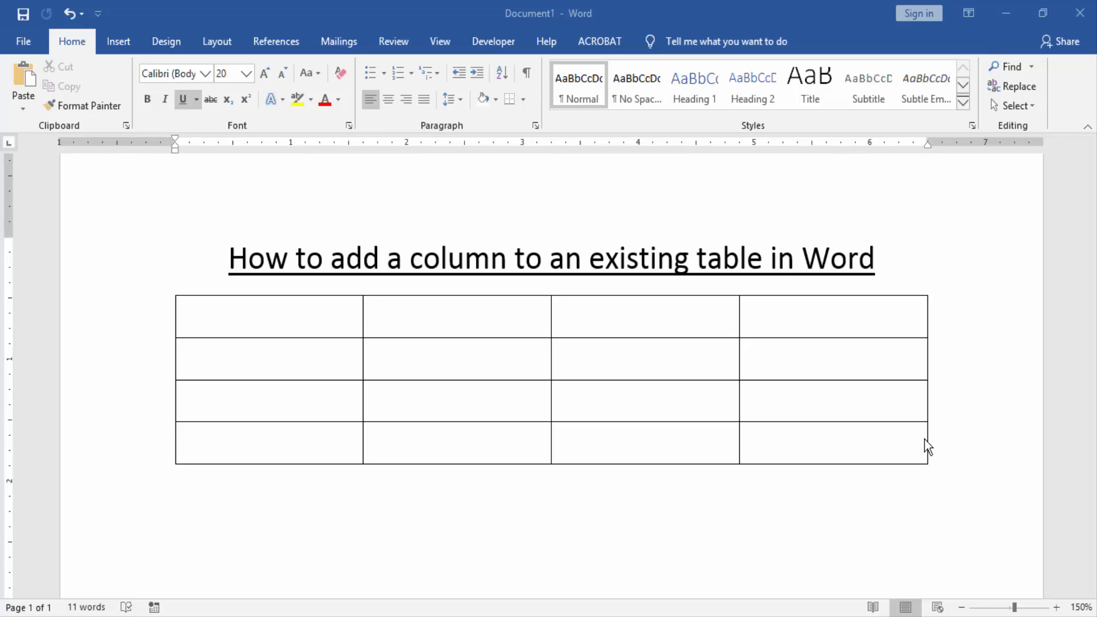
{"action": "mouse_move", "coordinate": [876, 405]}
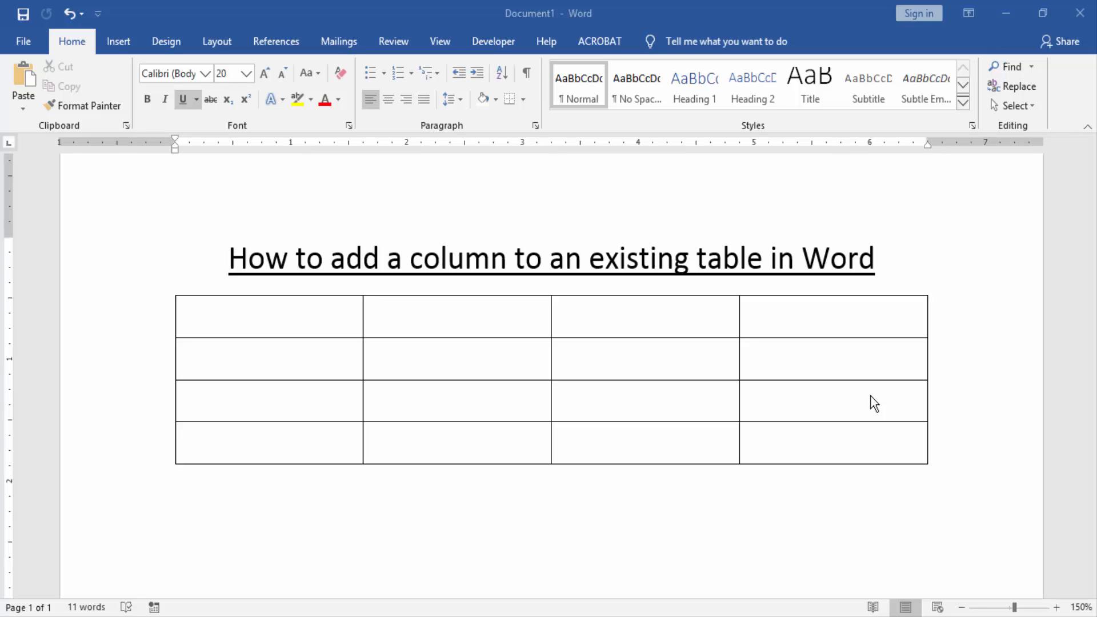
{"action": "mouse_move", "coordinate": [256, 325]}
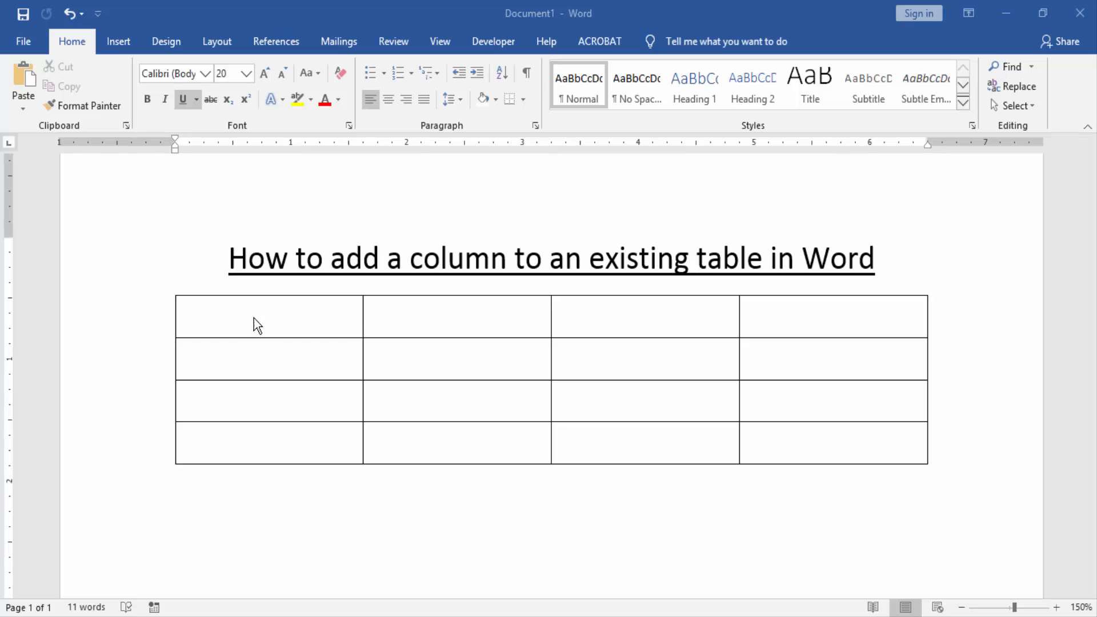
- Select the table's second column and show the Layout tab's row and column options
{"action": "left_click", "coordinate": [280, 416]}
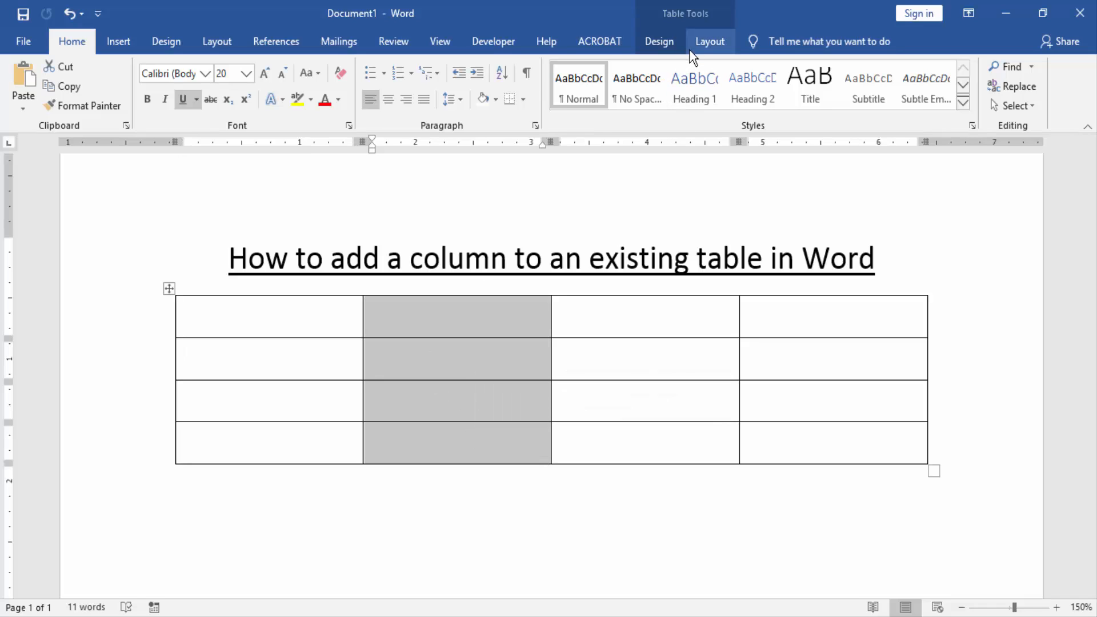
{"action": "left_click", "coordinate": [710, 41]}
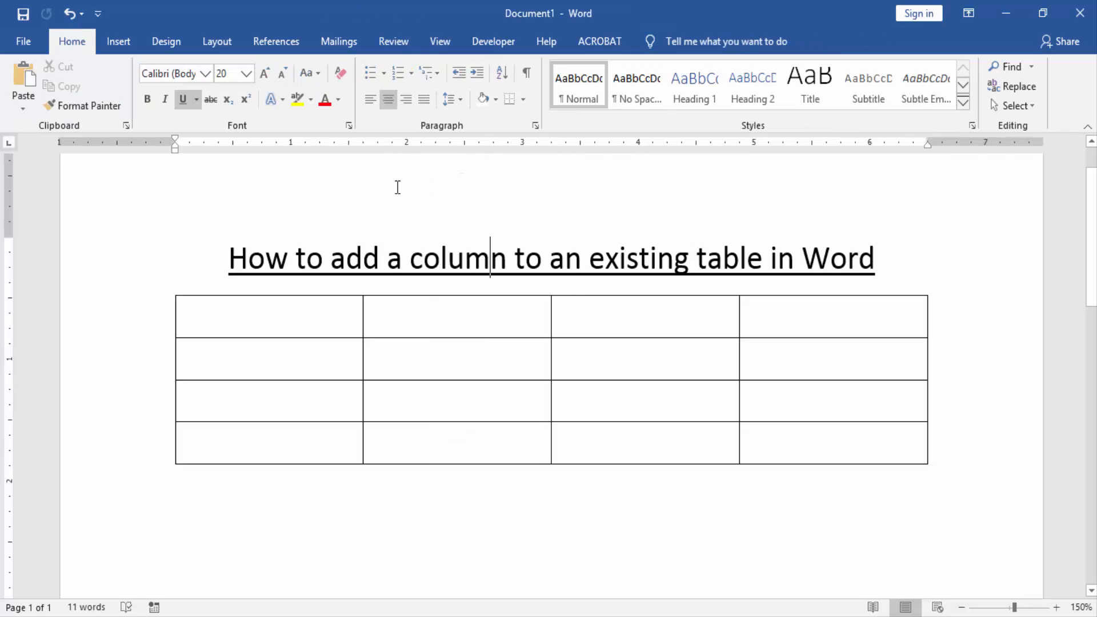
{"action": "left_click", "coordinate": [456, 316]}
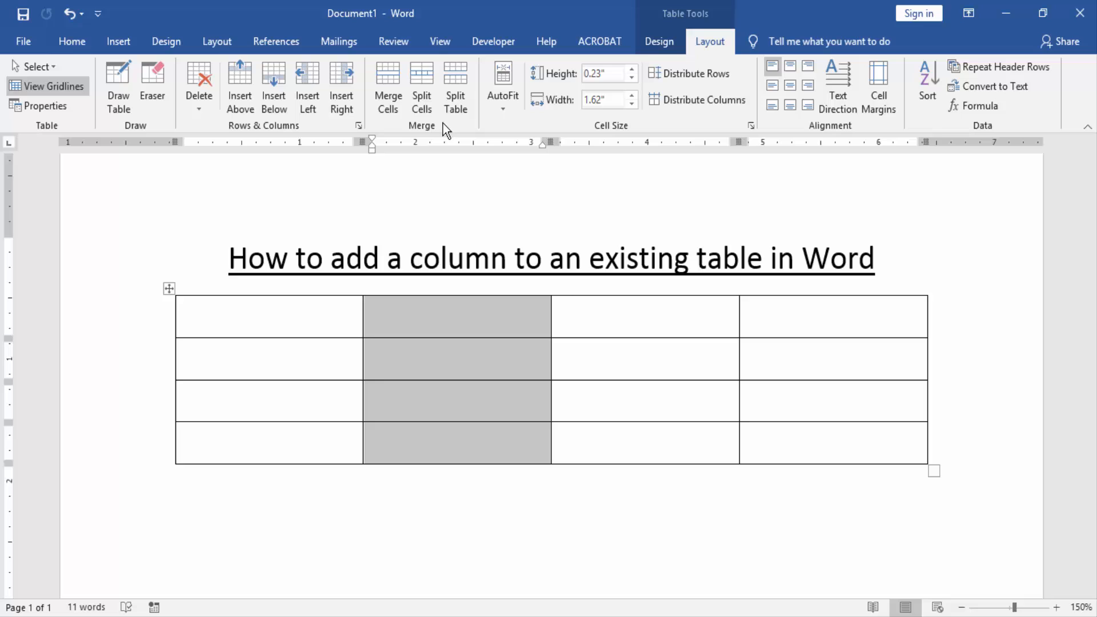
{"action": "mouse_move", "coordinate": [342, 80]}
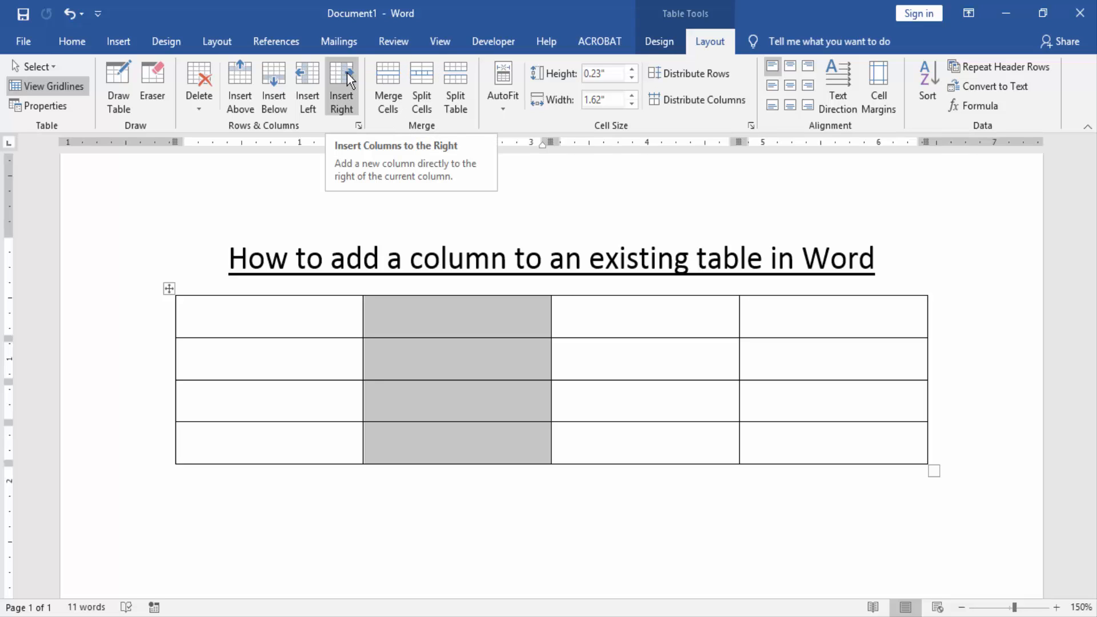
- Insert a column right of the second column, then select the last column to insert left
{"action": "left_click", "coordinate": [341, 84]}
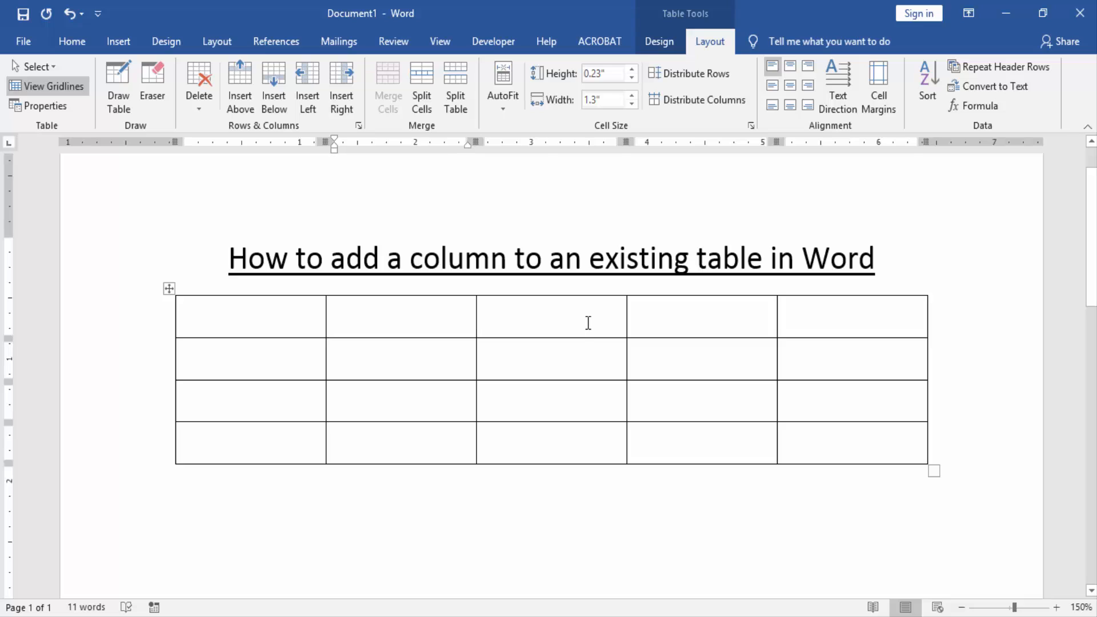
{"action": "left_click", "coordinate": [551, 301]}
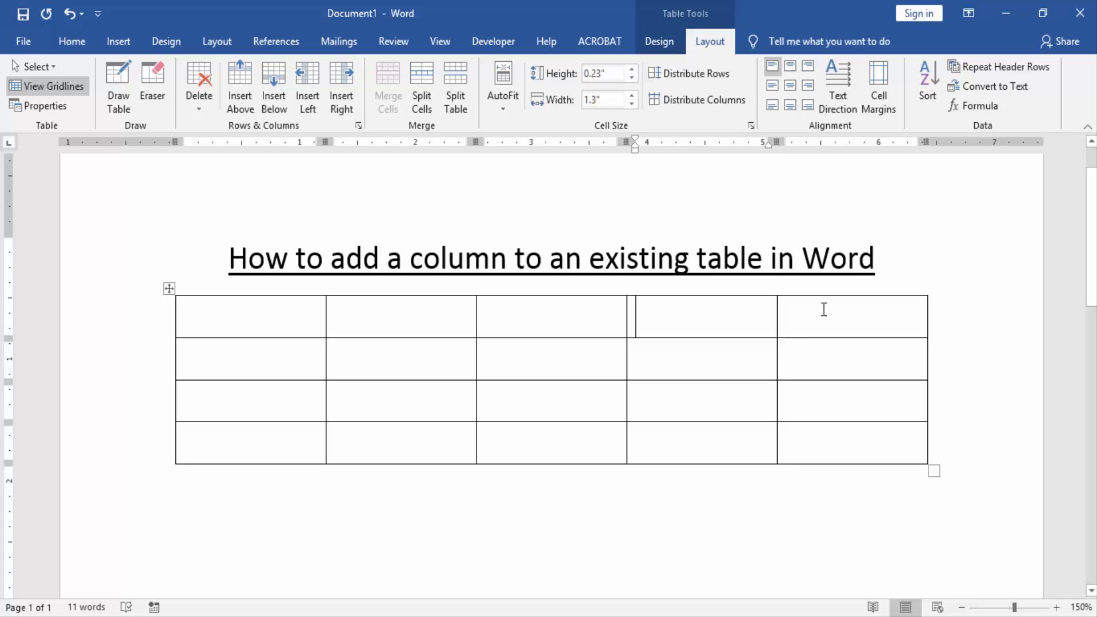
{"action": "left_click", "coordinate": [852, 315]}
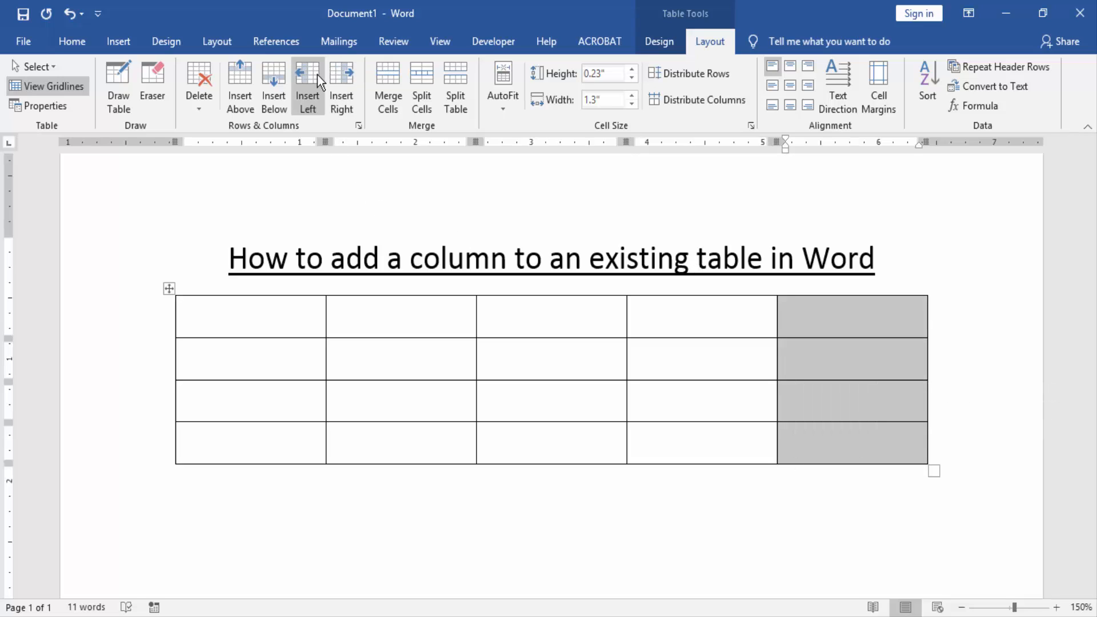